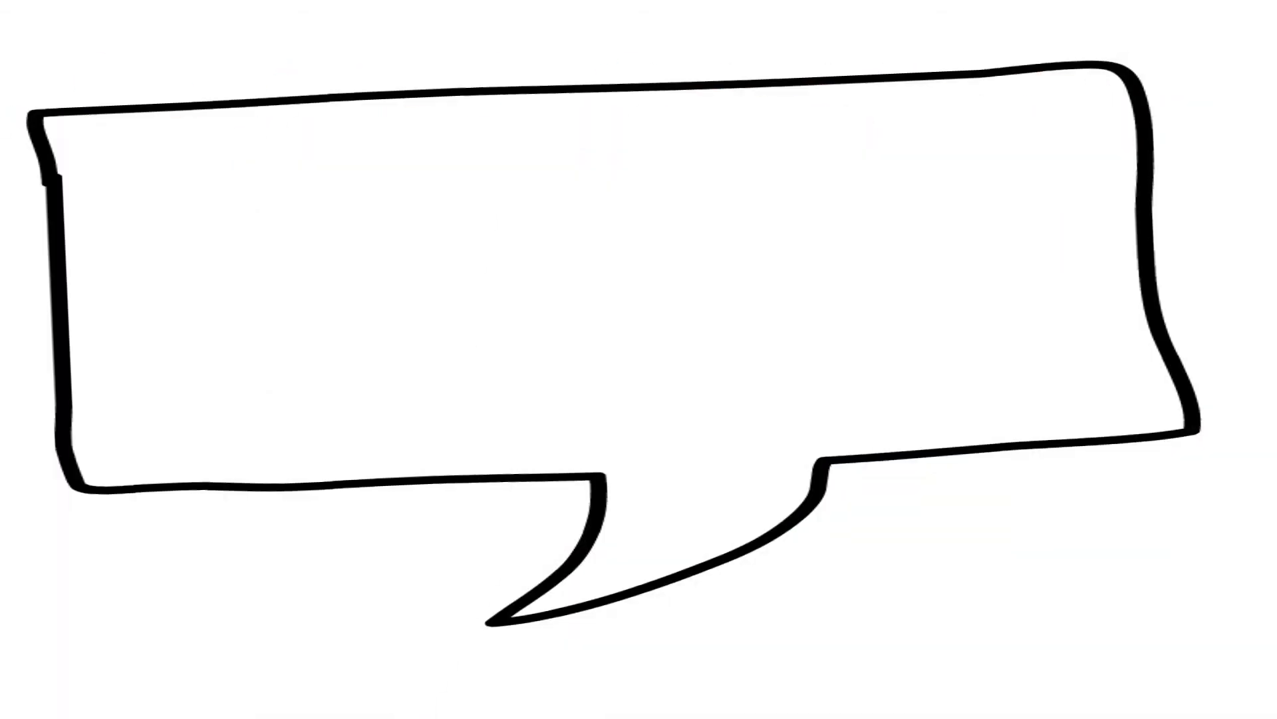
pyautogui.write('THE')
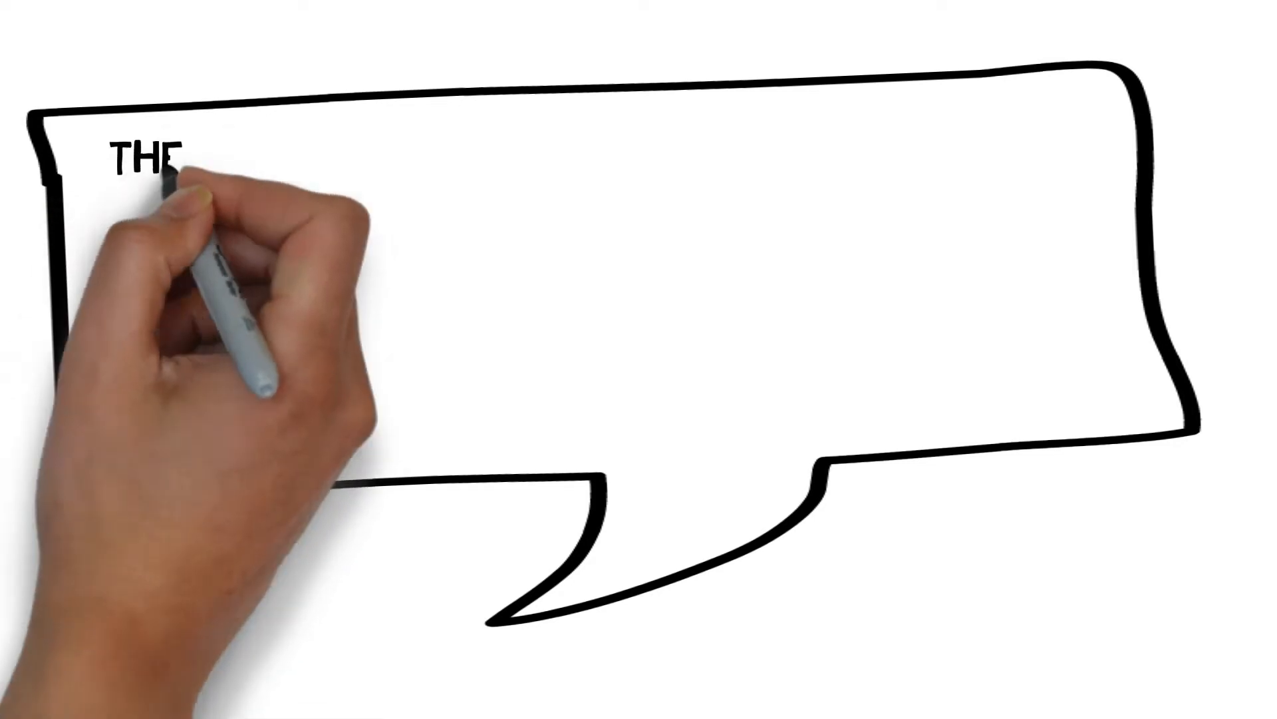